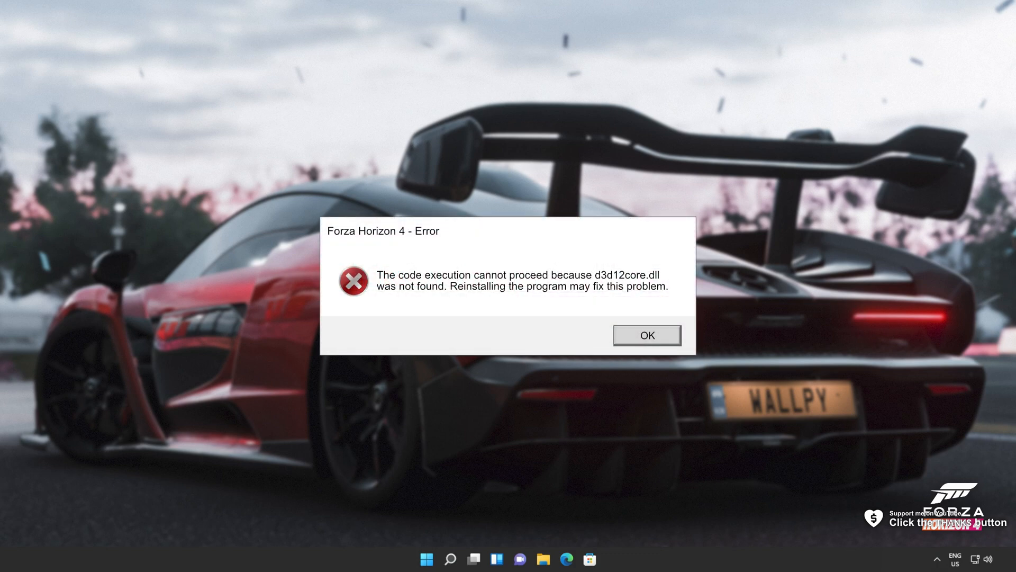
Step: Dismiss the Forza Horizon 4 missing d3d12core.dll error to return to the desktop
click(646, 336)
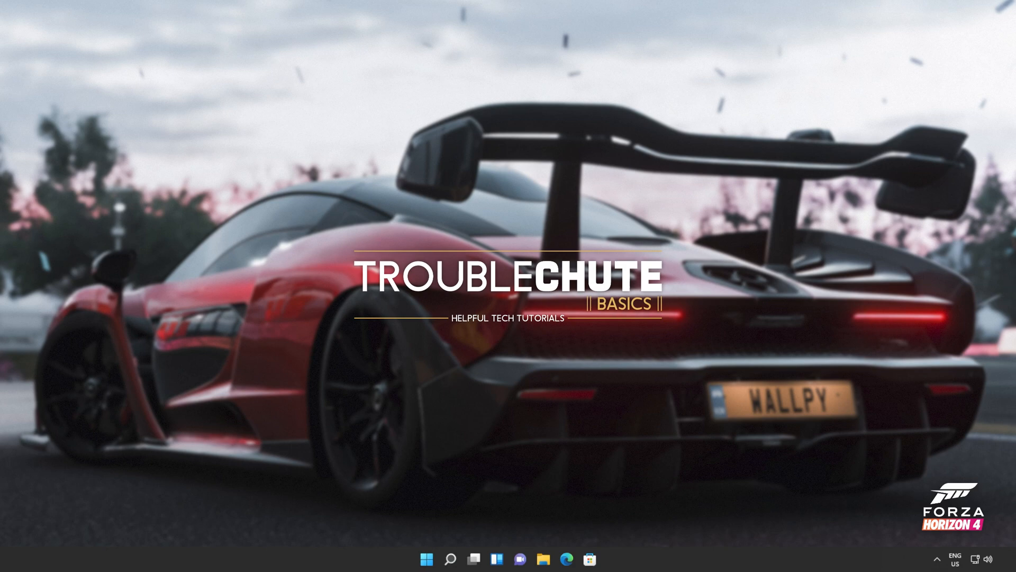
Step: Download dxwebsetup.exe, the DirectX End-User Runtime Web Installer, from the Microsoft Download Center
click(567, 558)
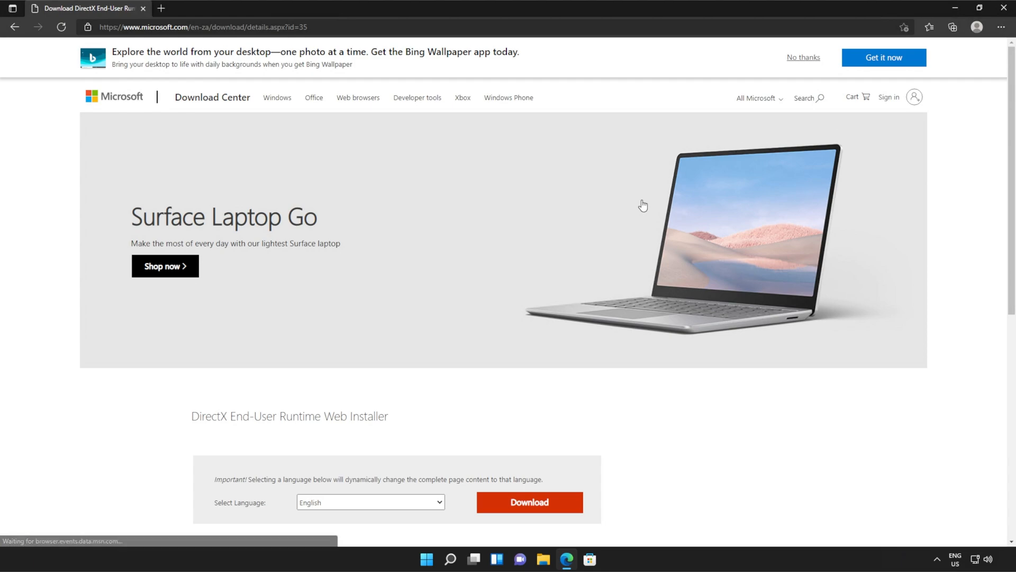
scroll(down, 3)
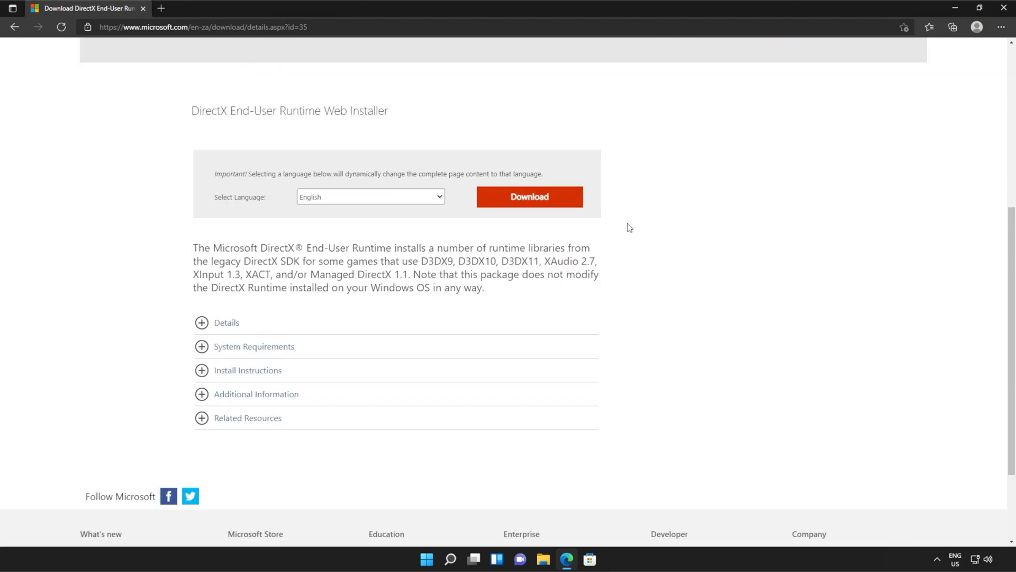
click(530, 196)
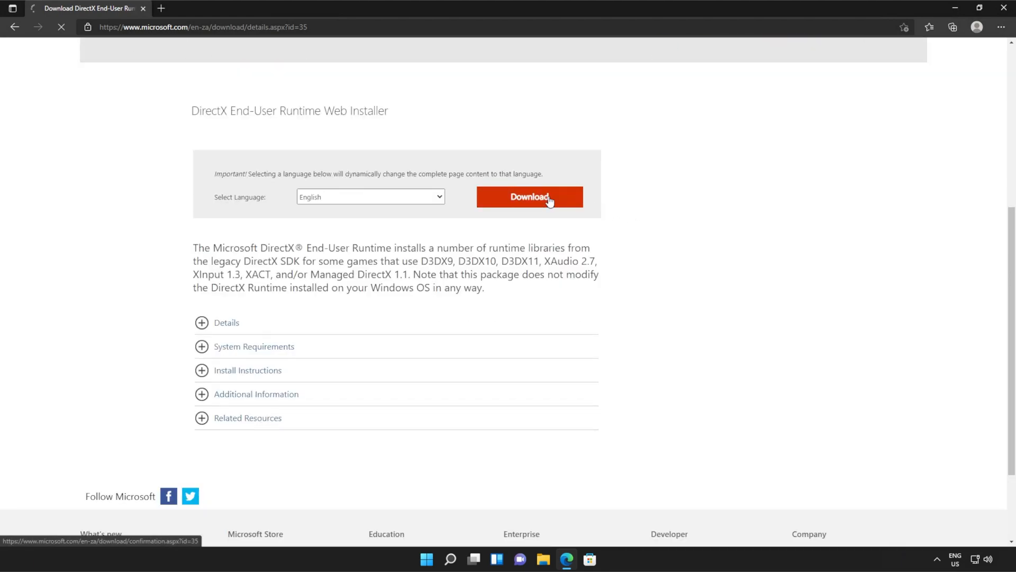
click(529, 197)
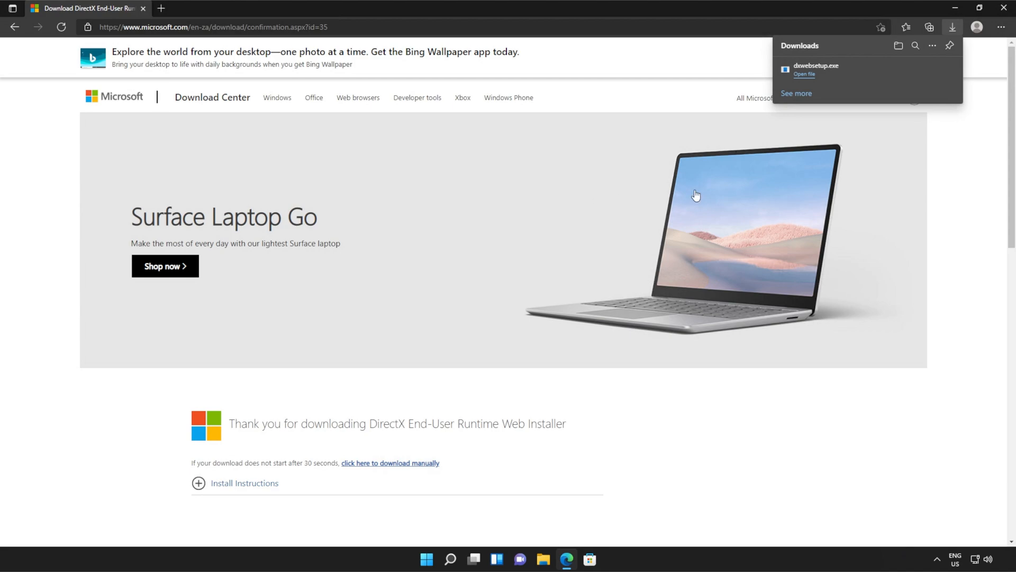
Step: Launch dxwebsetup.exe from Downloads and allow it through the User Account Control prompt
click(803, 75)
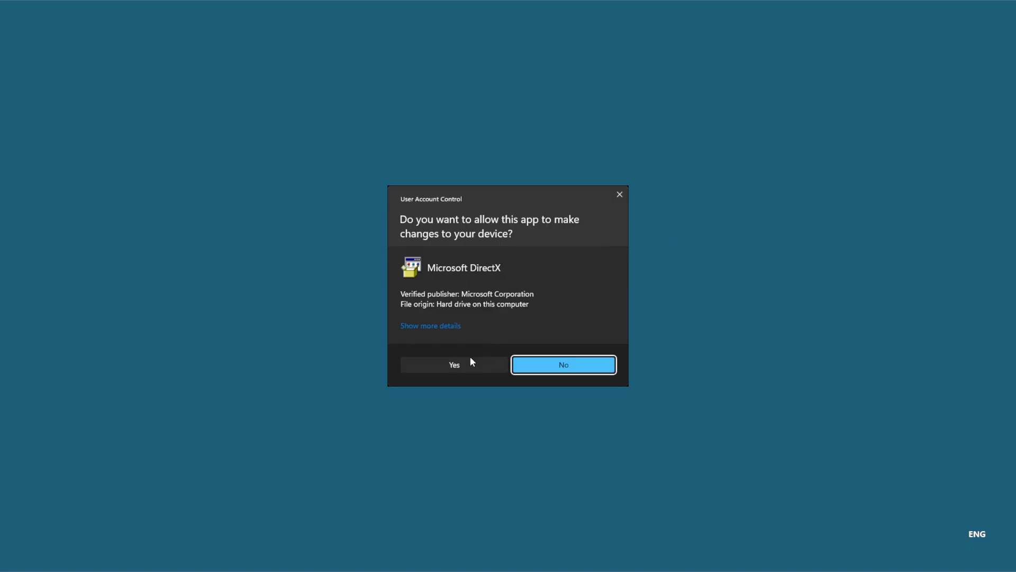
click(454, 364)
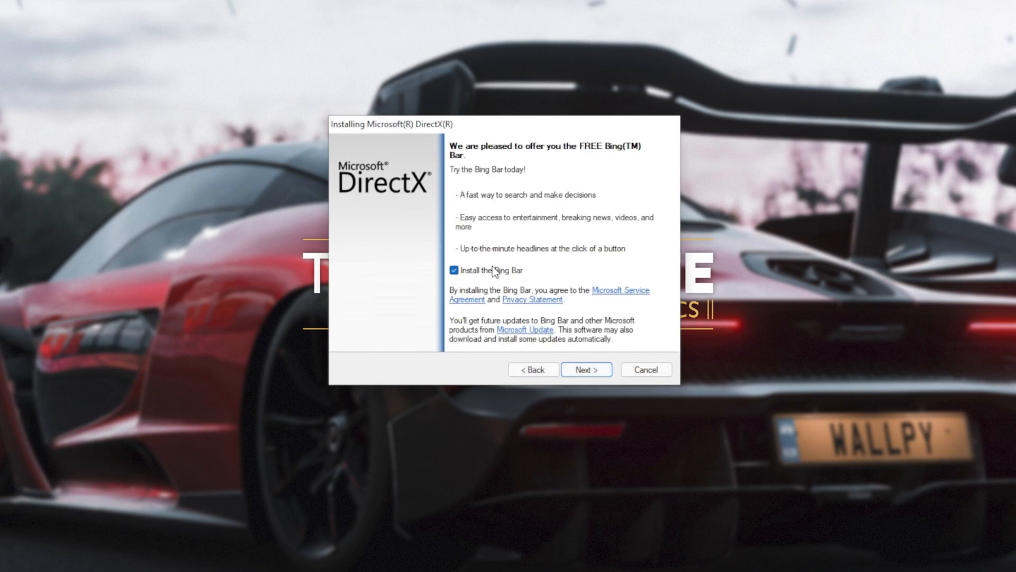
Step: Decline the Bing Bar, install the DirectX runtime components and finish the wizard
click(584, 369)
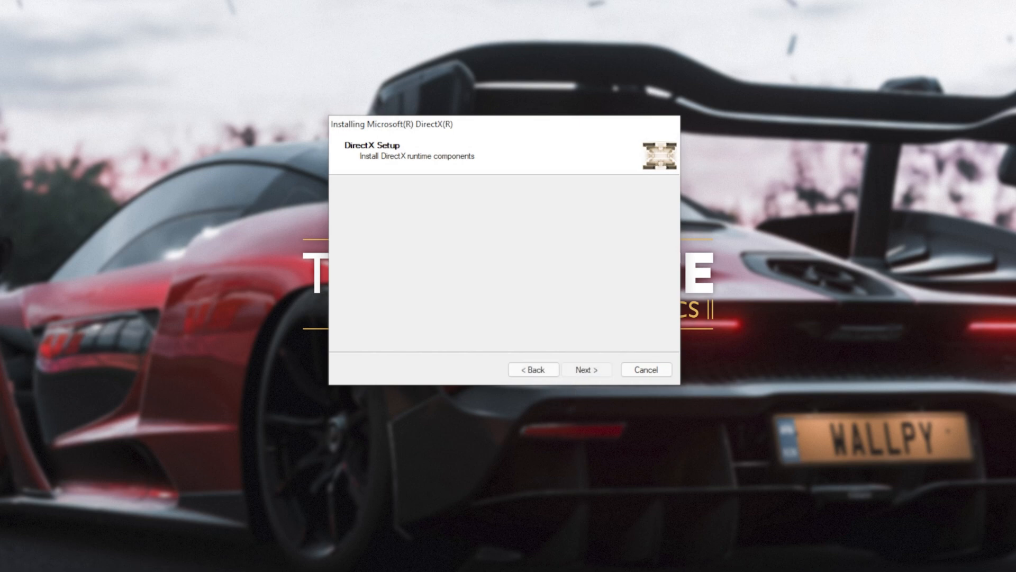
click(585, 369)
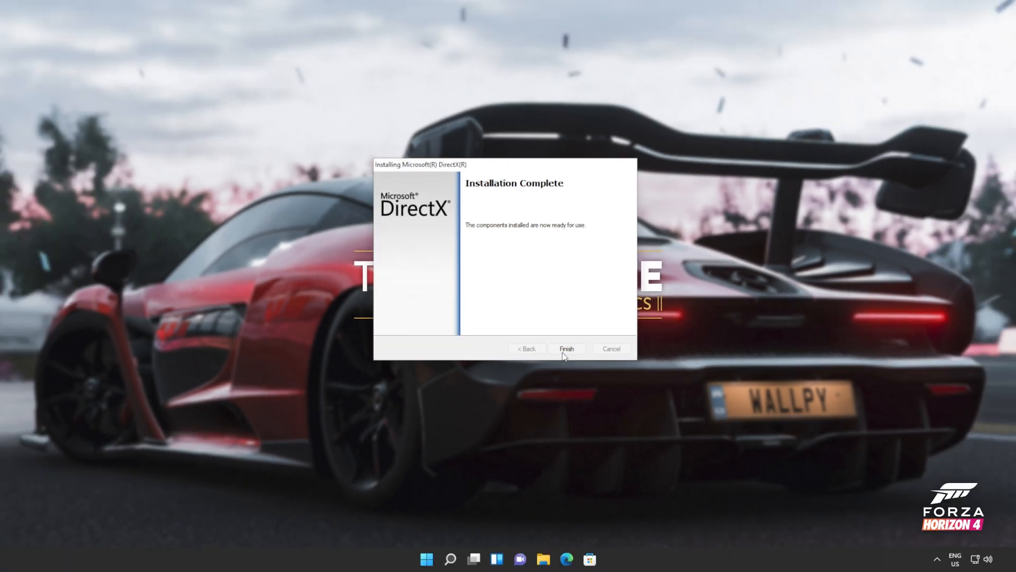
click(565, 349)
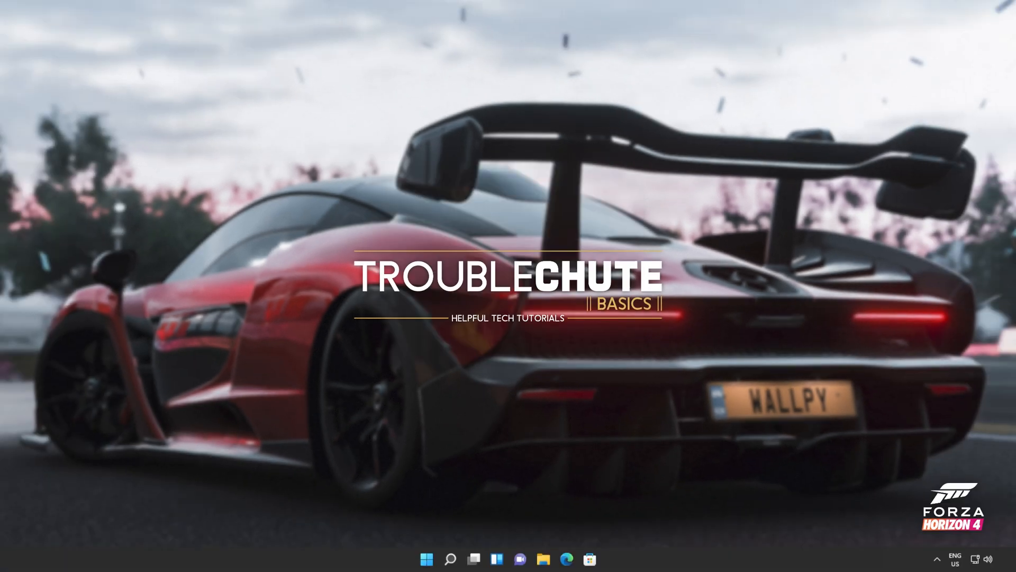